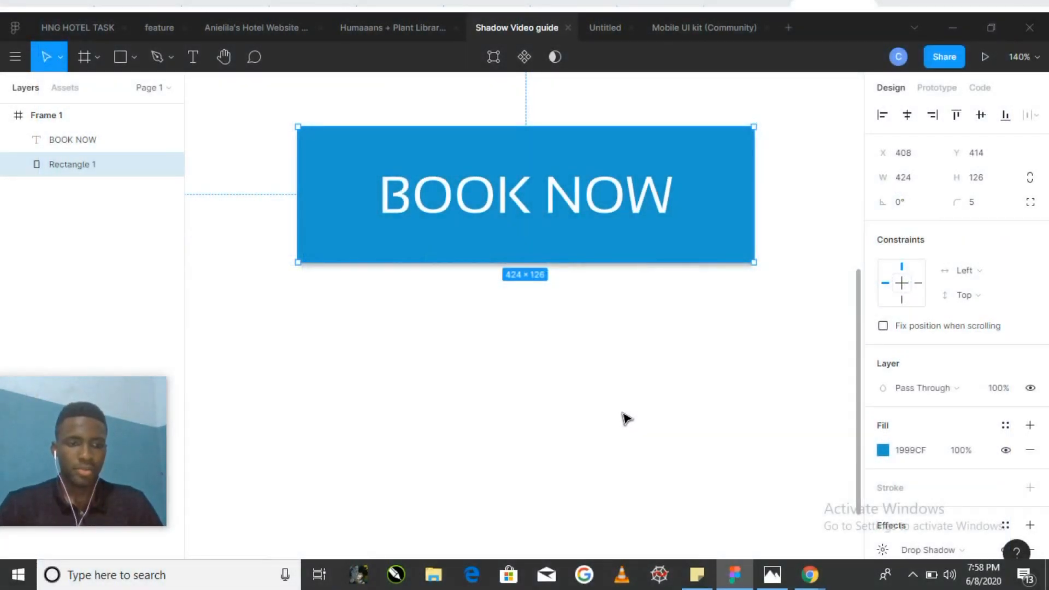
{"action": "mouse_move", "coordinate": [649, 413]}
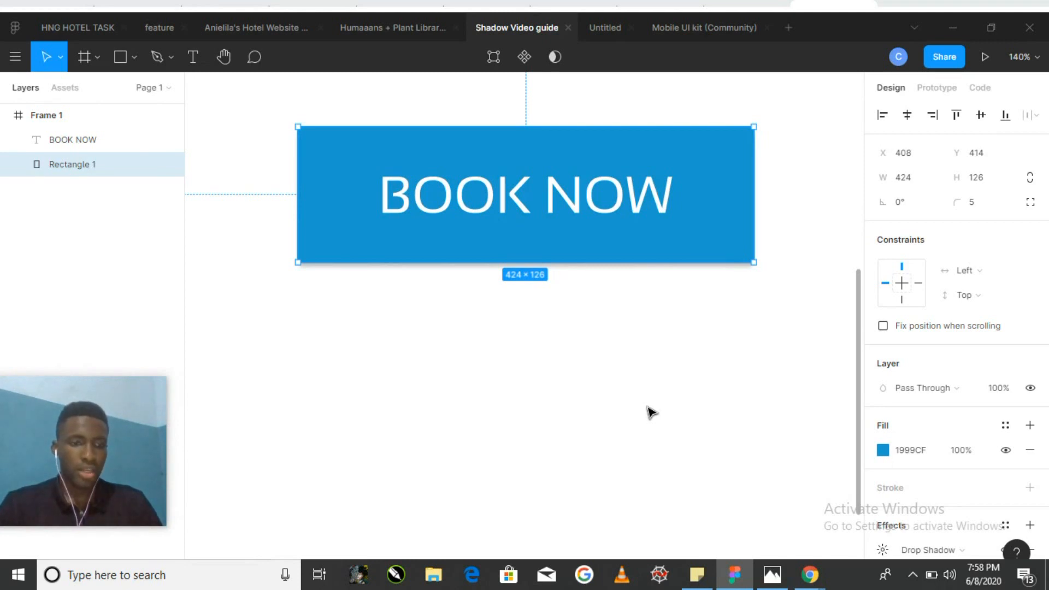
{"action": "mouse_move", "coordinate": [572, 370]}
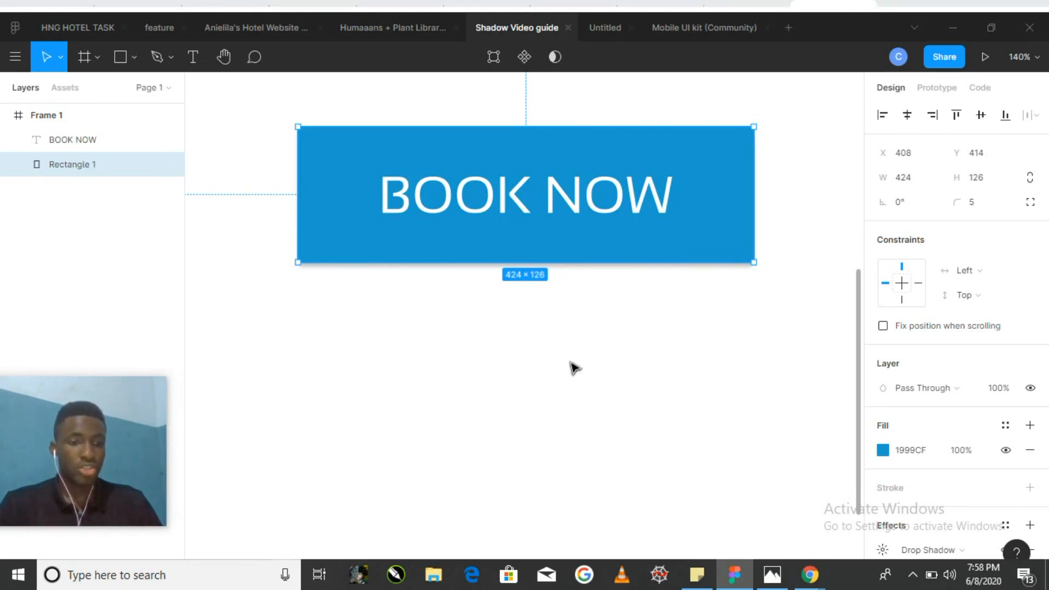
{"action": "mouse_move", "coordinate": [491, 357]}
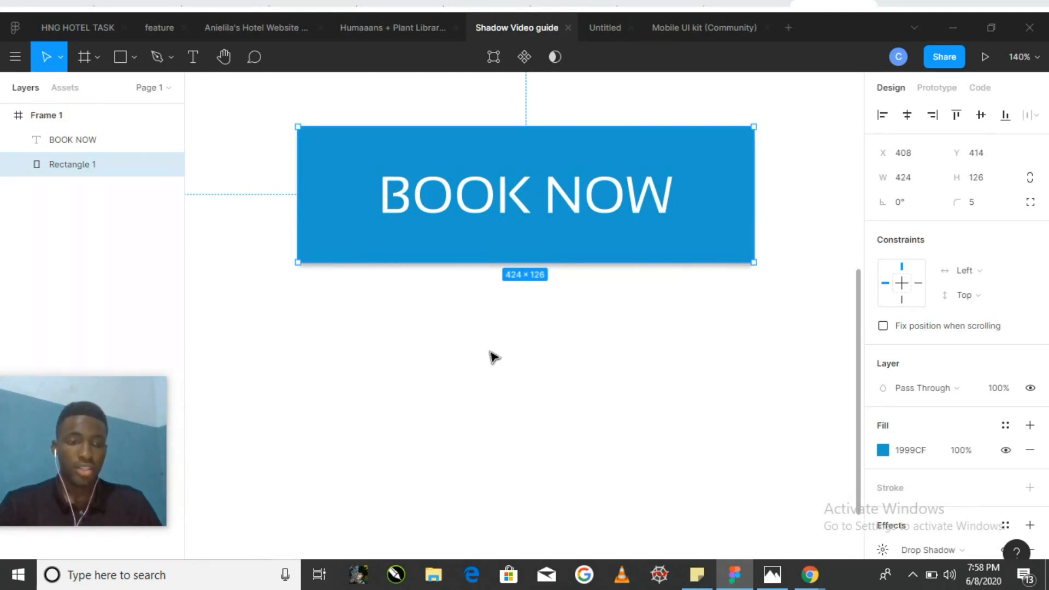
{"action": "mouse_move", "coordinate": [534, 353]}
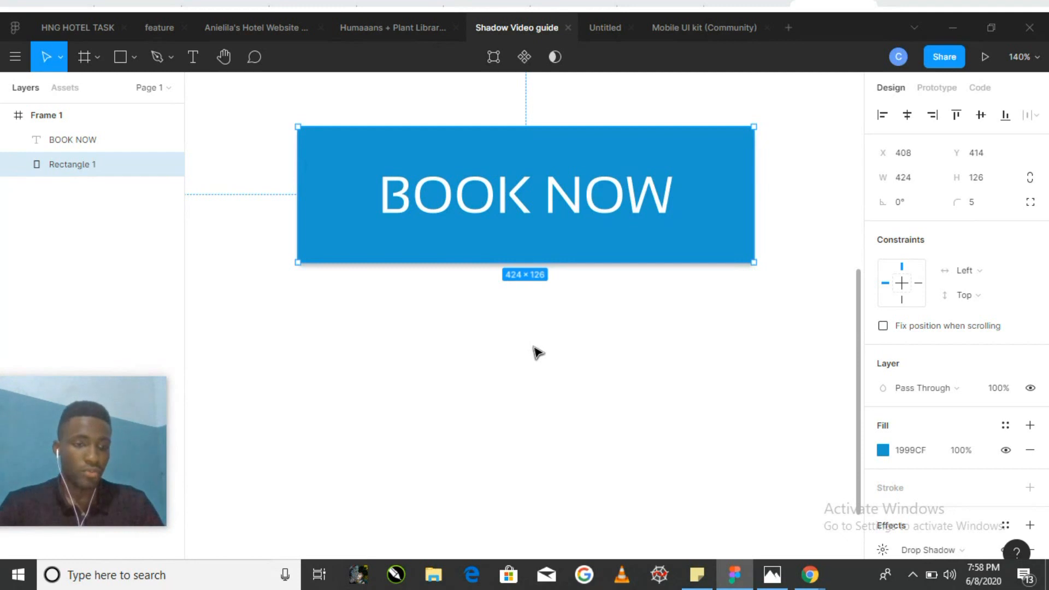
{"action": "mouse_move", "coordinate": [597, 357]}
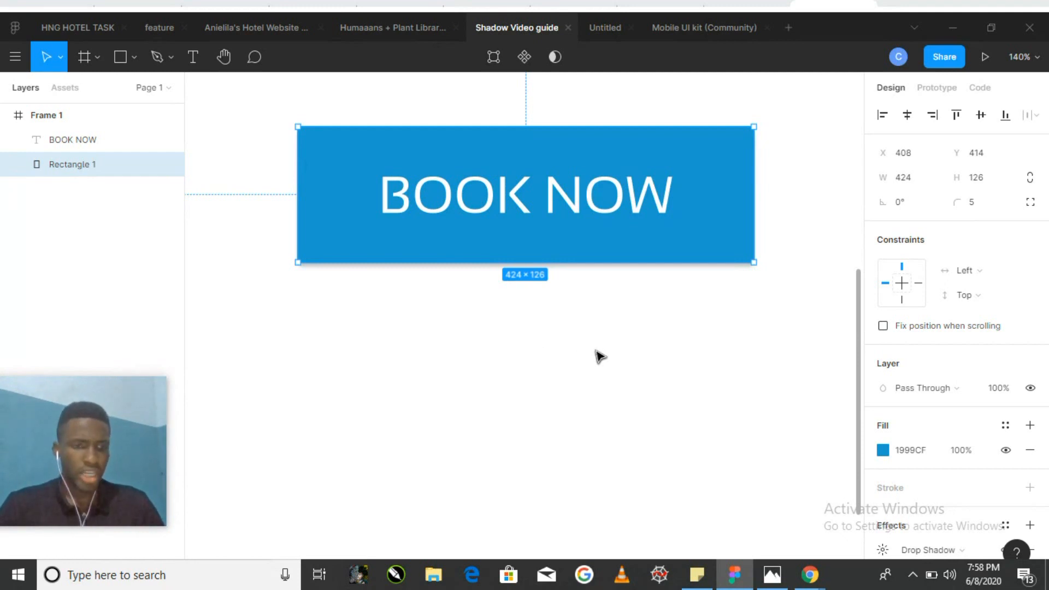
{"action": "mouse_move", "coordinate": [781, 406]}
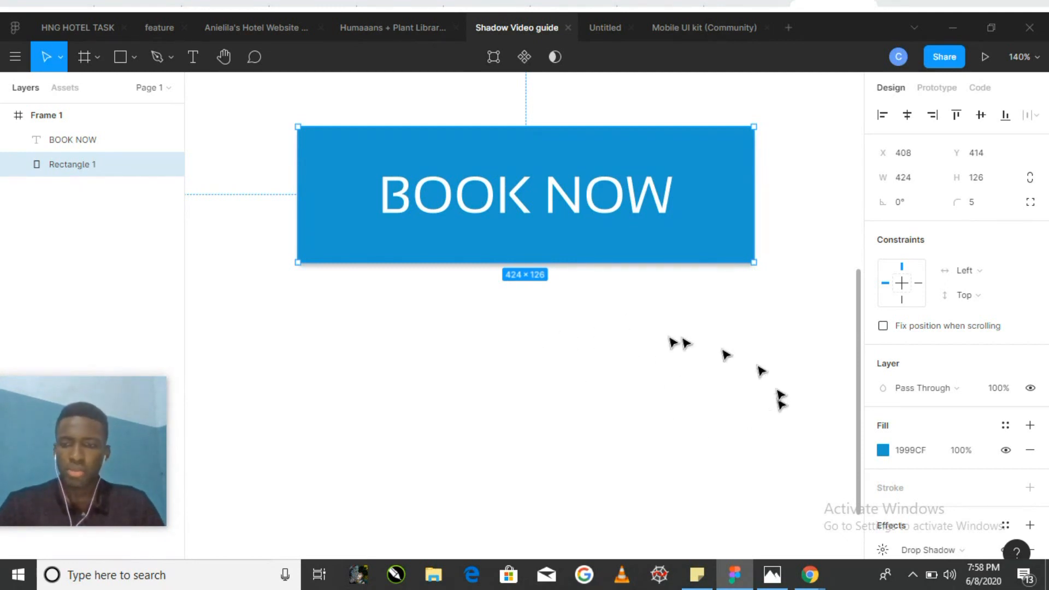
Review the existing drop shadow's settings: blur 4, offset 0 by 4, black at 25%
{"action": "scroll", "scroll_direction": "down", "scroll_amount": 3}
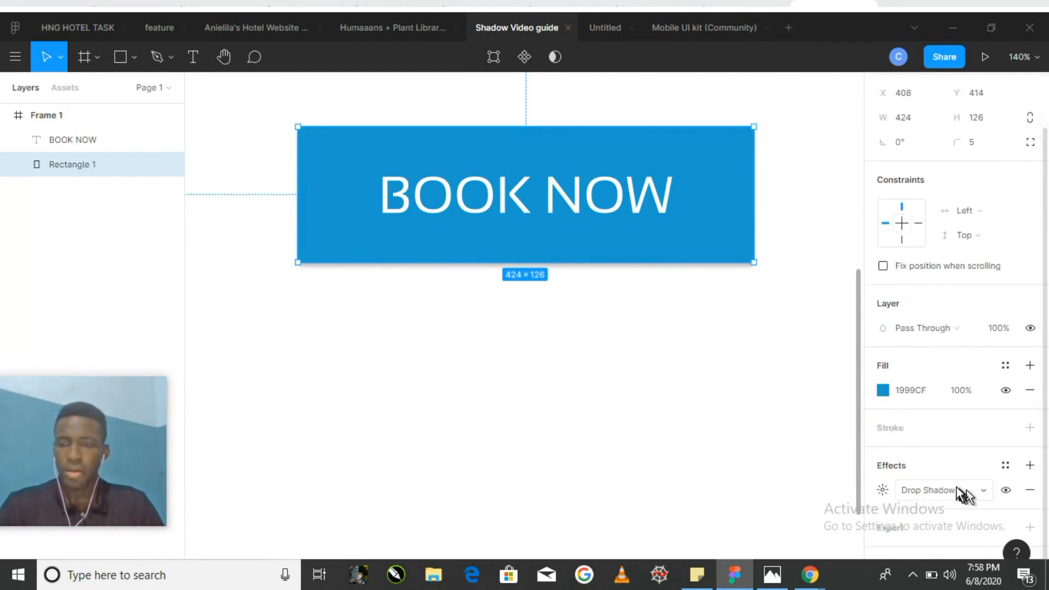
{"action": "left_click", "coordinate": [942, 490]}
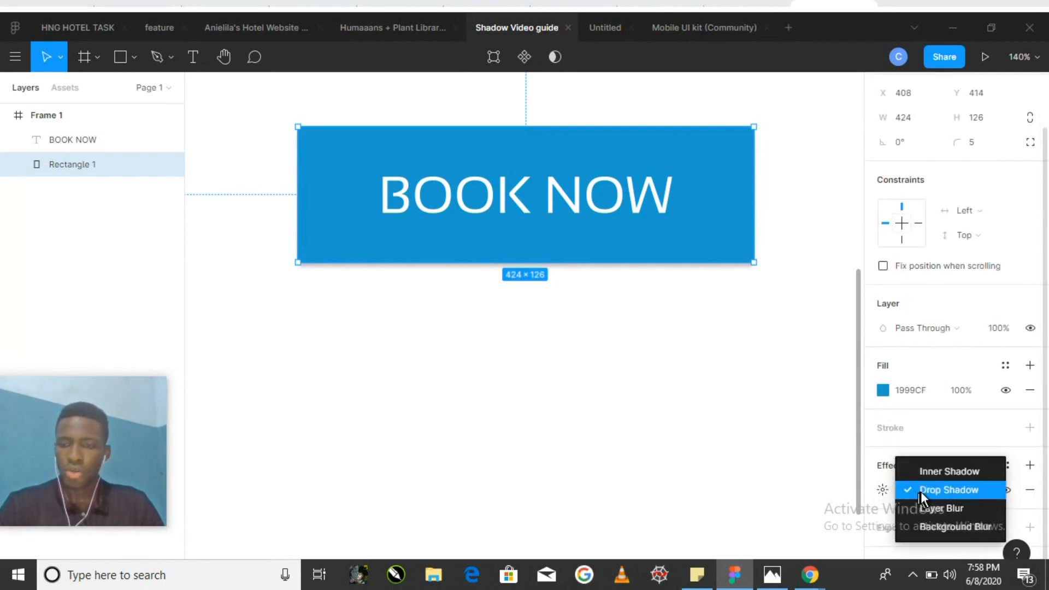
{"action": "mouse_move", "coordinate": [948, 472]}
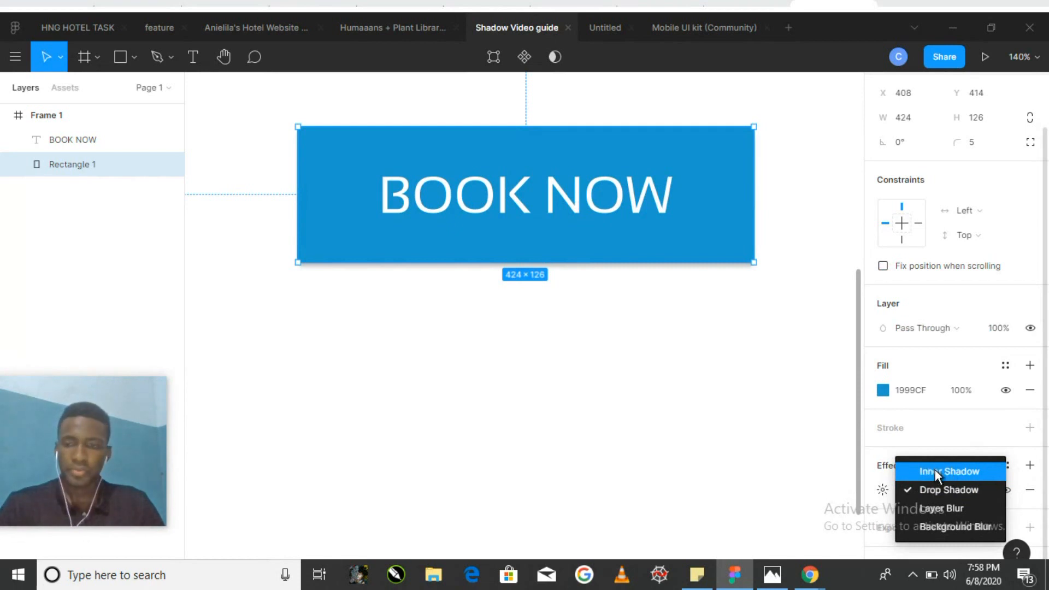
{"action": "mouse_move", "coordinate": [767, 439]}
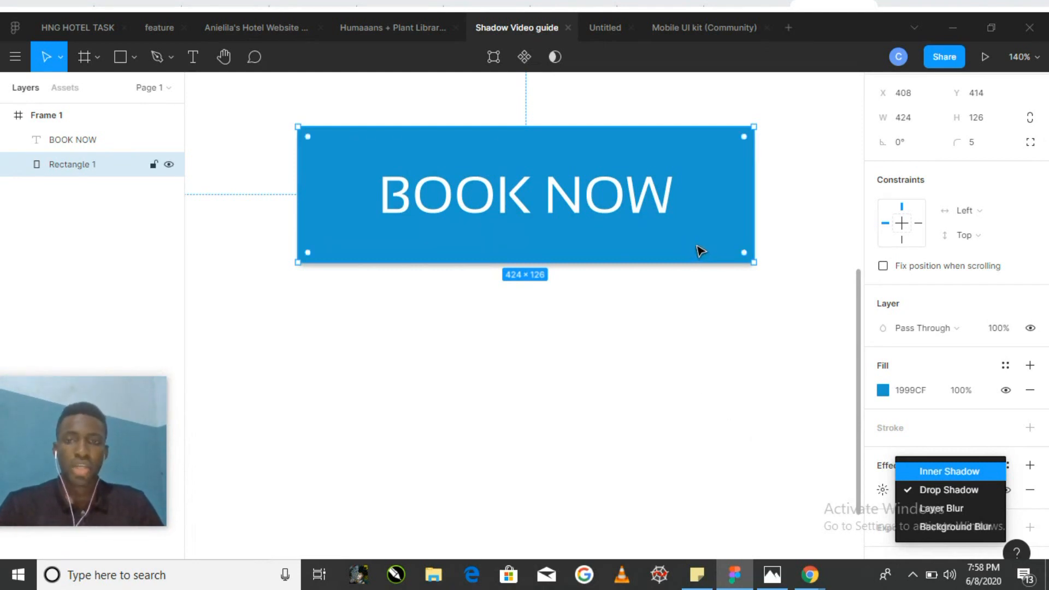
{"action": "mouse_move", "coordinate": [677, 242]}
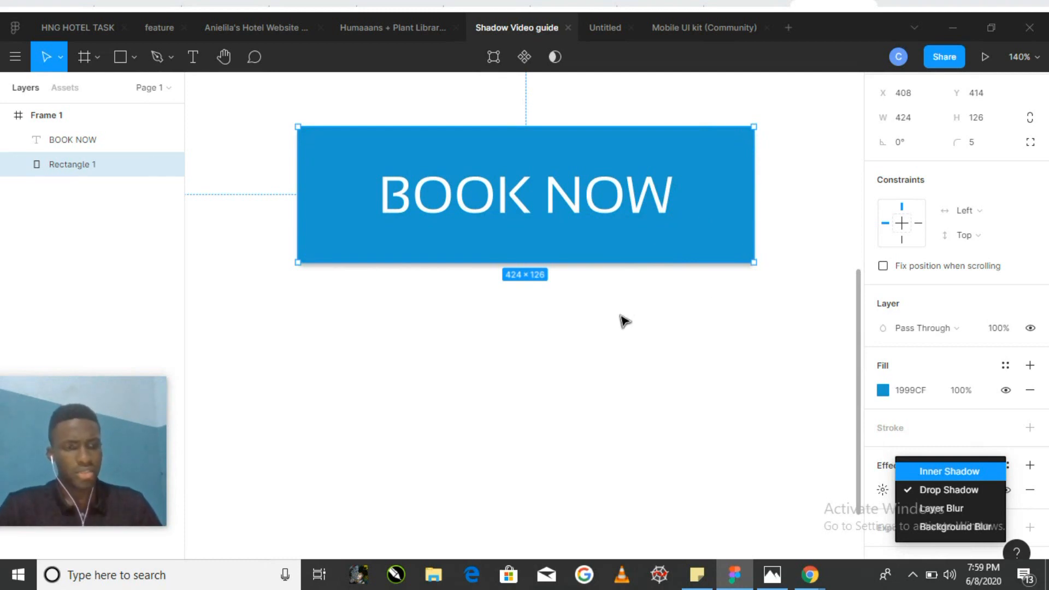
{"action": "mouse_move", "coordinate": [666, 360]}
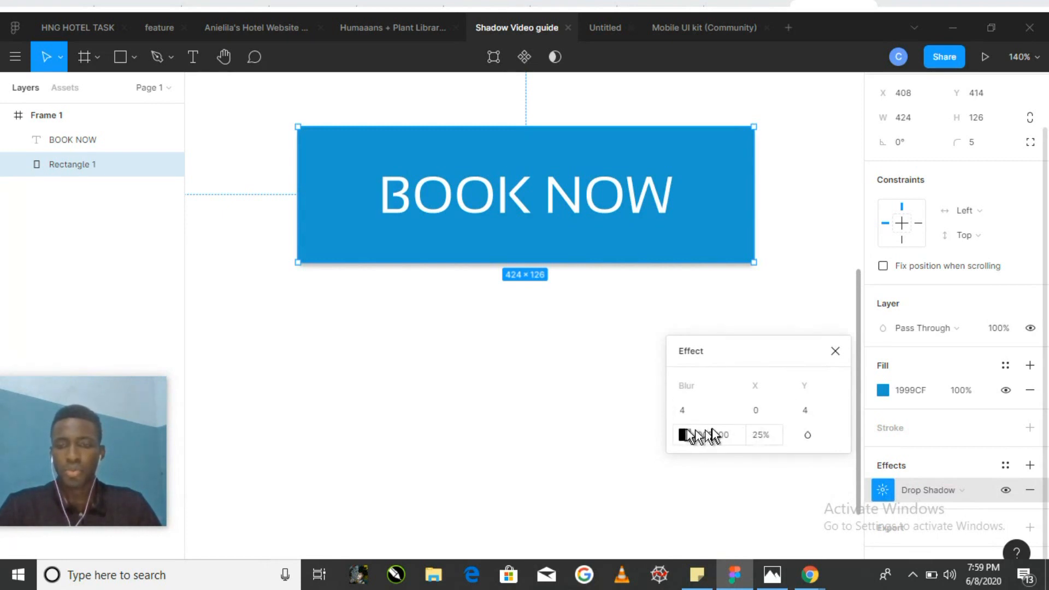
{"action": "left_click", "coordinate": [835, 351]}
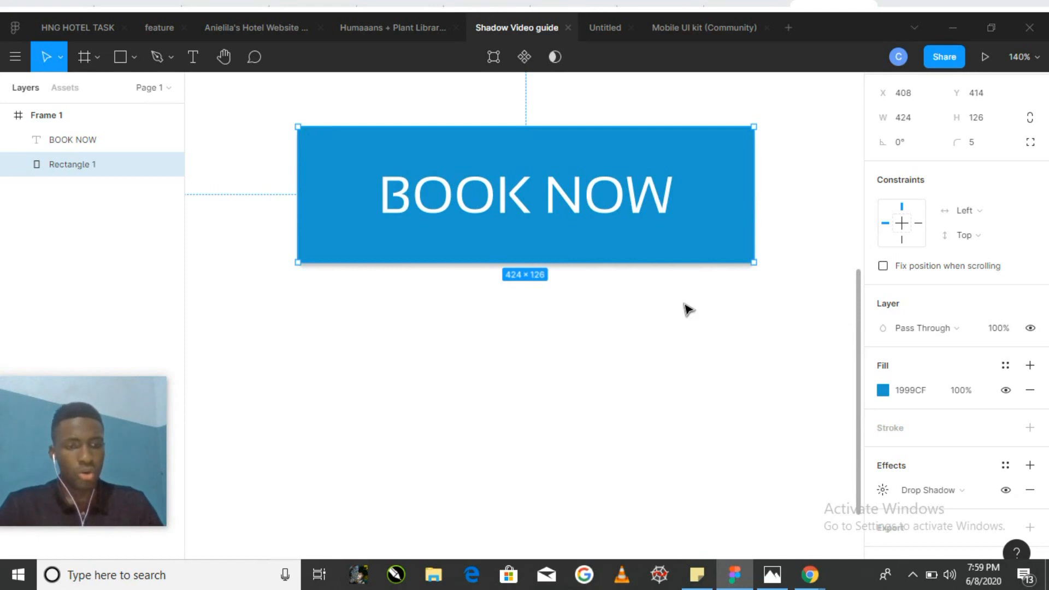
{"action": "mouse_move", "coordinate": [786, 402]}
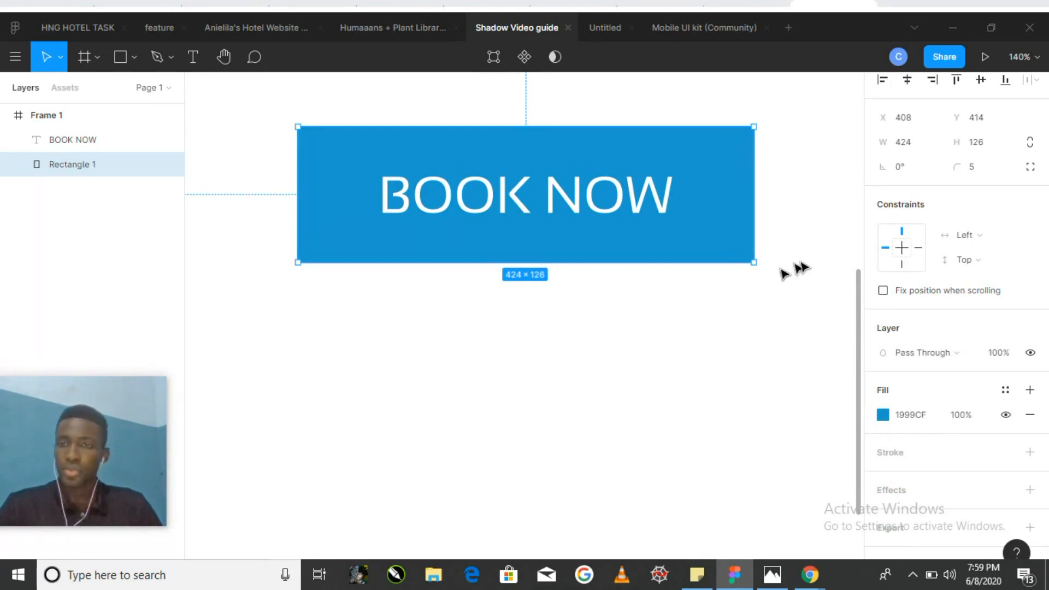
{"action": "mouse_move", "coordinate": [937, 293]}
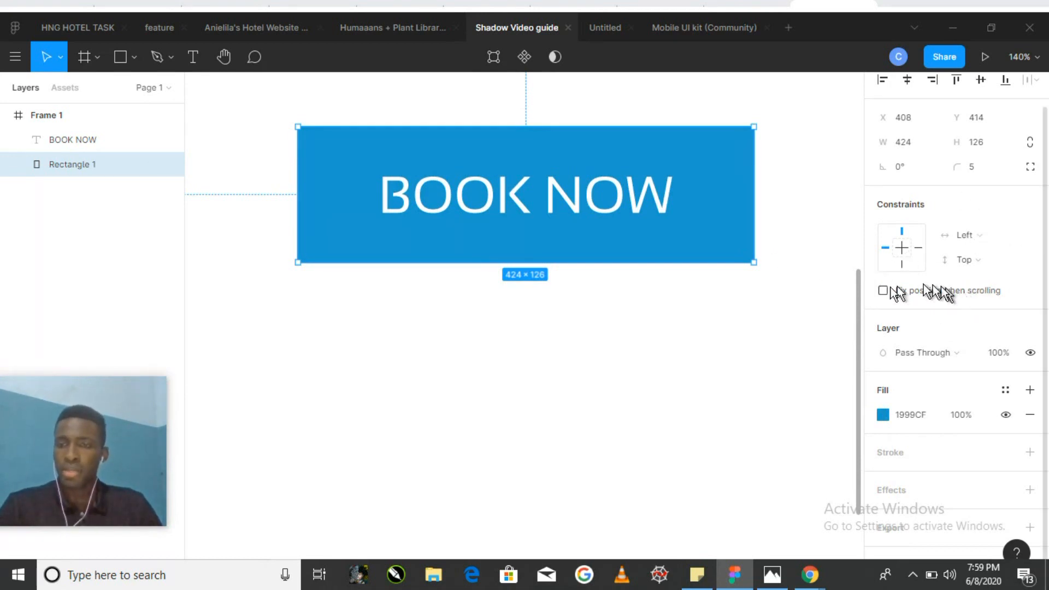
{"action": "mouse_move", "coordinate": [900, 501]}
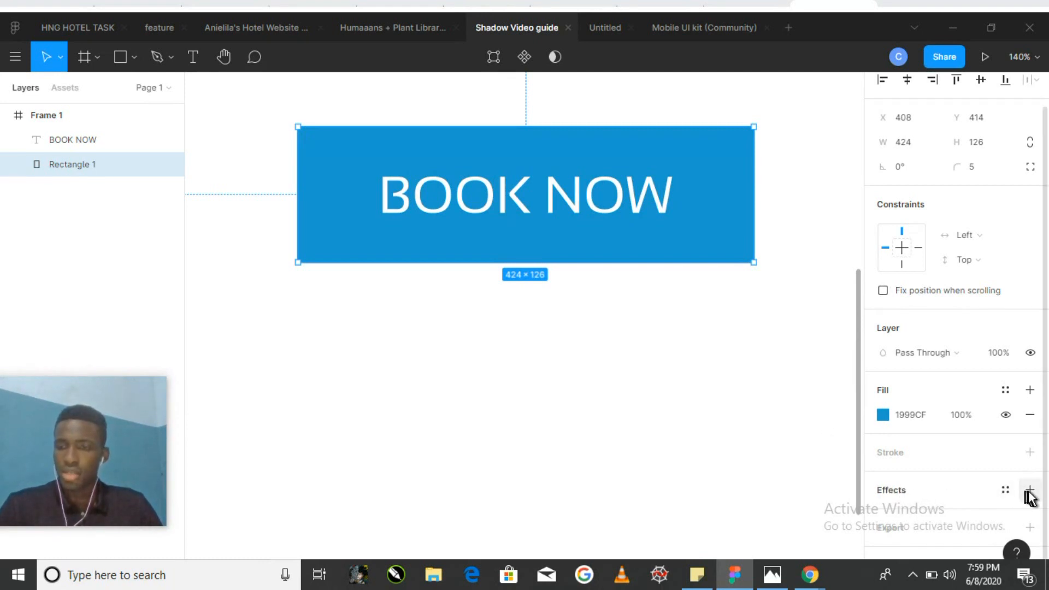
Add a new Drop Shadow effect to the BOOK NOW button's rectangle
{"action": "left_click", "coordinate": [1030, 490]}
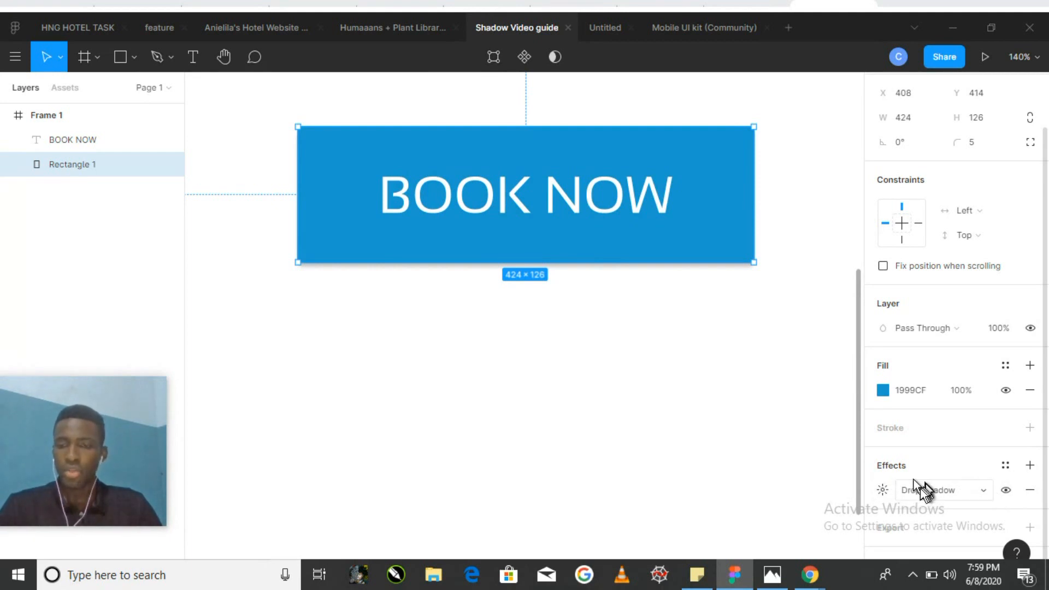
Set the new drop shadow's blur to 15, X offset 0, and Y offset to 7
{"action": "left_click", "coordinate": [883, 490]}
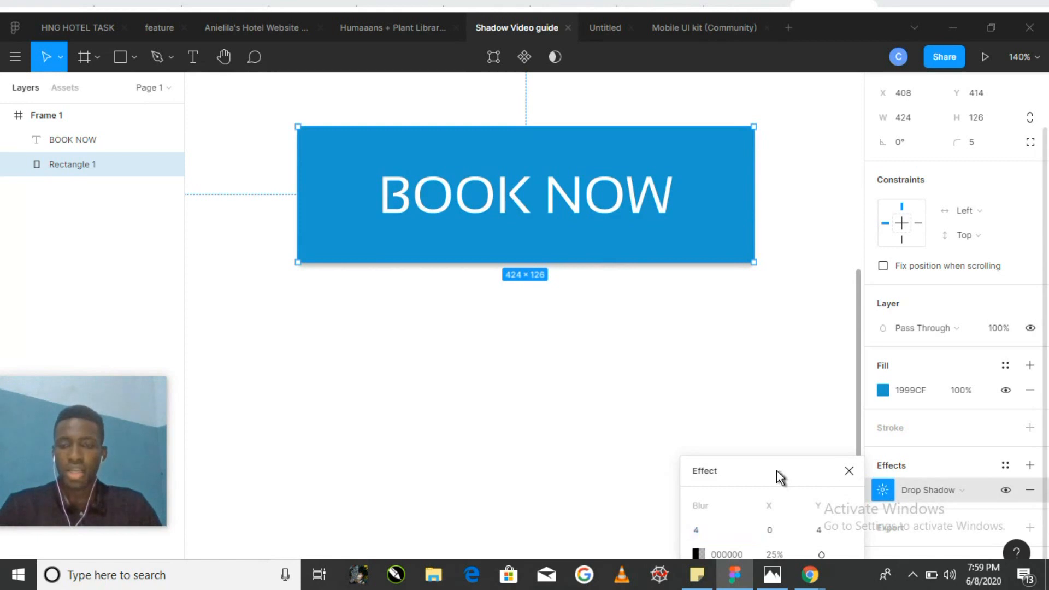
{"action": "left_click_drag", "start_coordinate": [780, 470], "coordinate": [701, 372]}
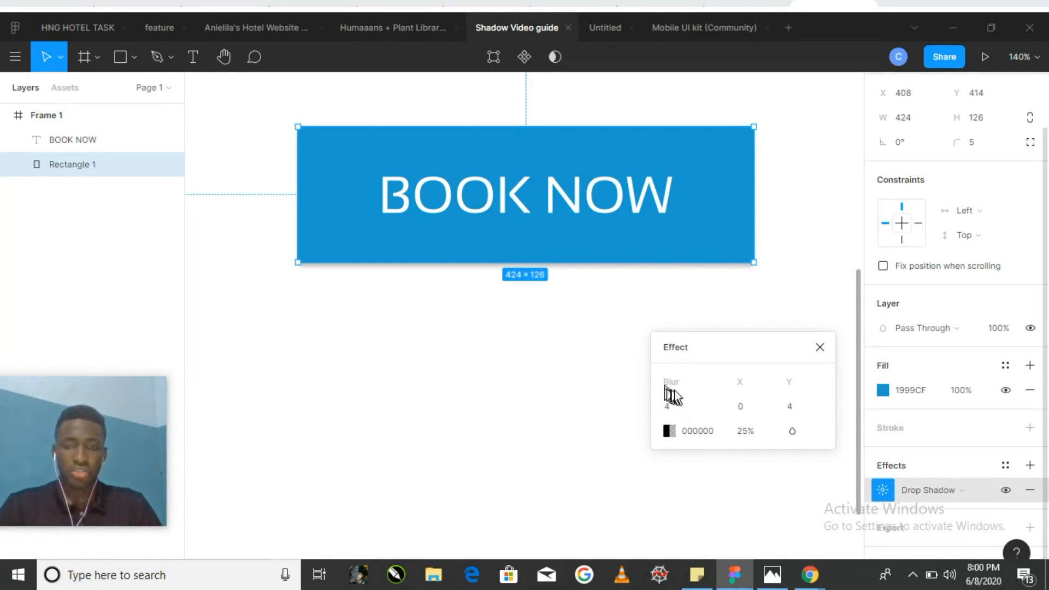
{"action": "left_click", "coordinate": [694, 406]}
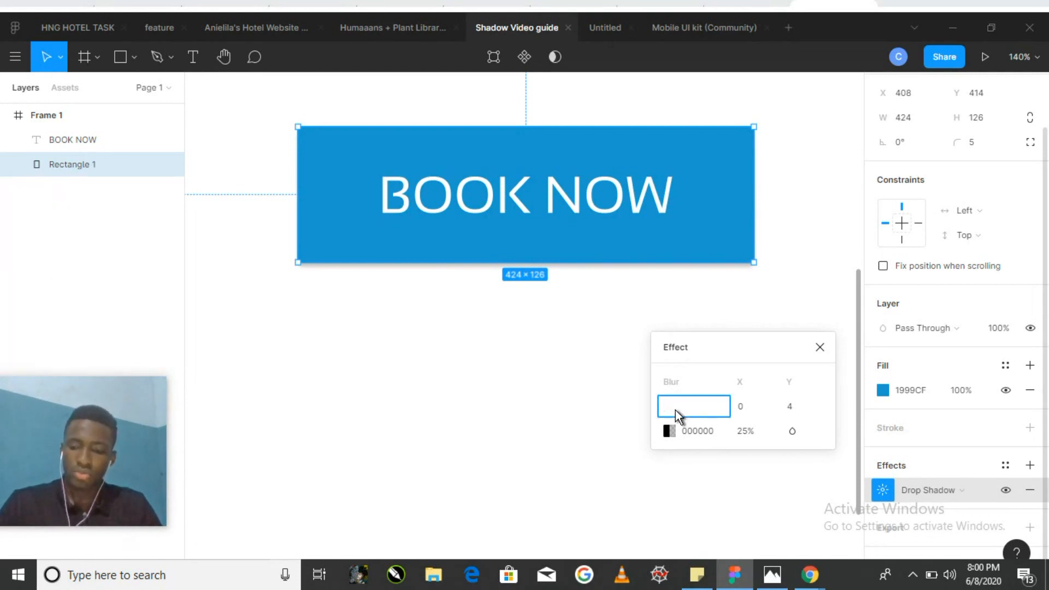
{"action": "type", "text": "15"}
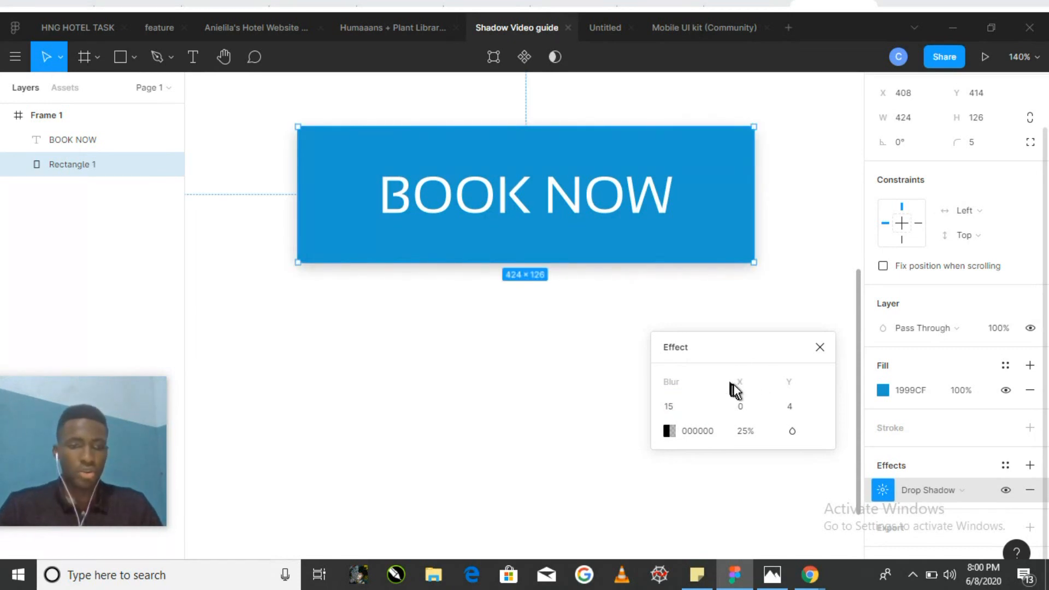
{"action": "mouse_move", "coordinate": [757, 391]}
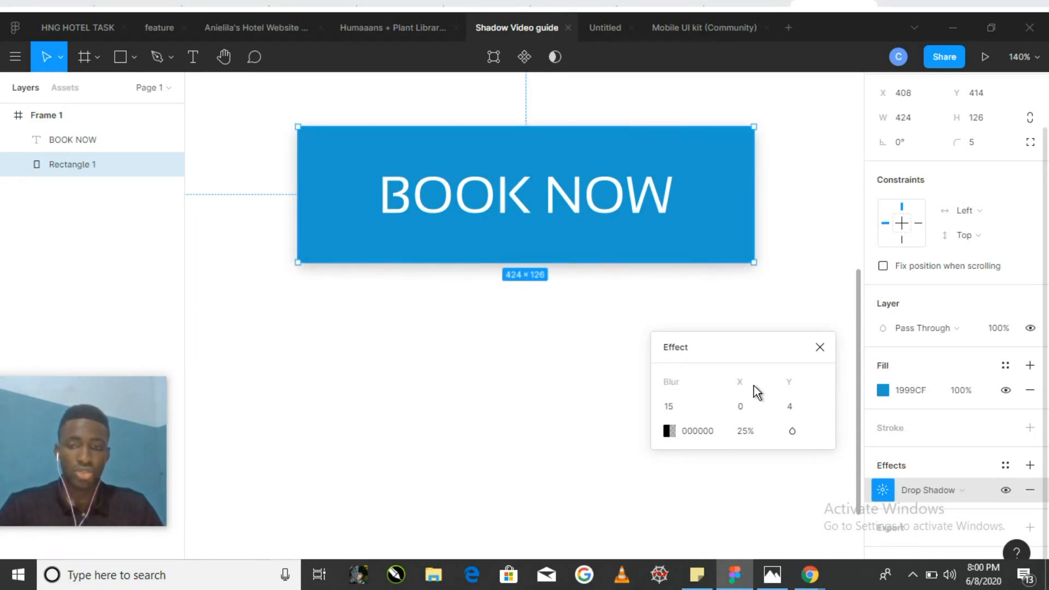
{"action": "mouse_move", "coordinate": [749, 390]}
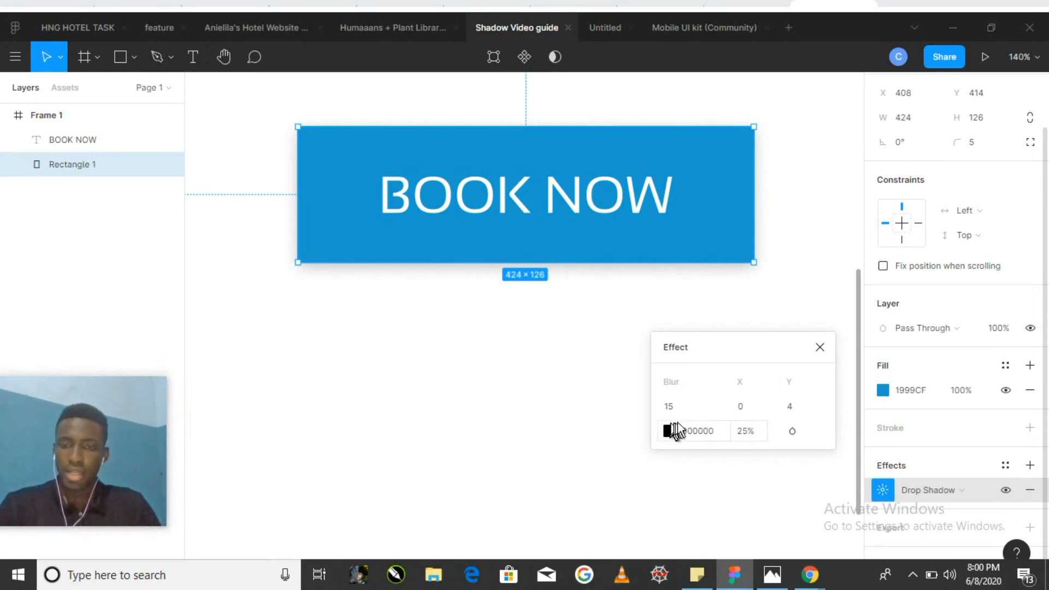
{"action": "left_click", "coordinate": [804, 407]}
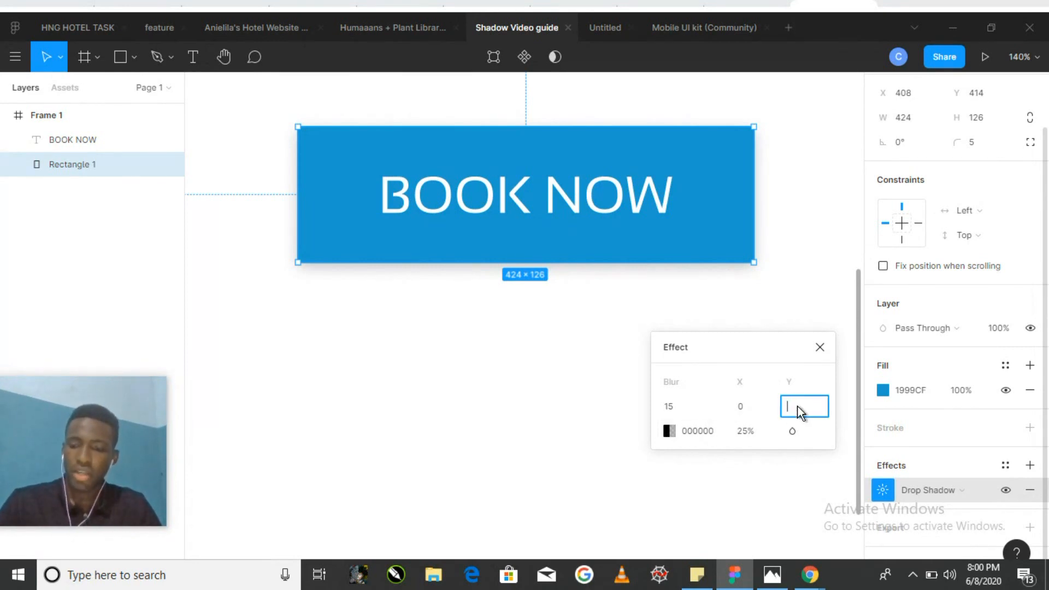
{"action": "type", "text": "7"}
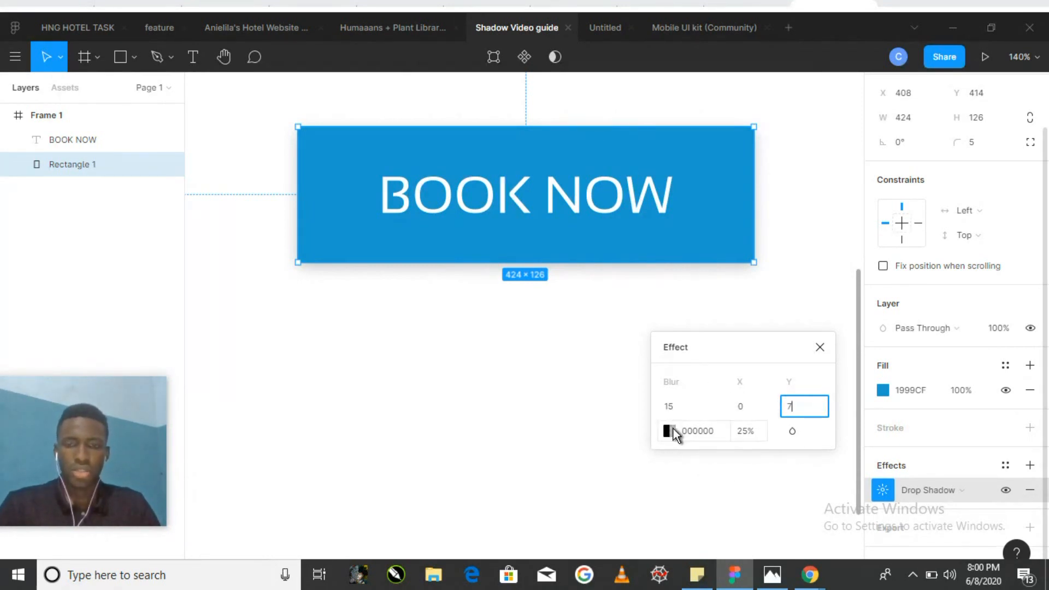
Colour the drop shadow with the button's blue, 1999CF, at 50% opacity
{"action": "left_click", "coordinate": [668, 431]}
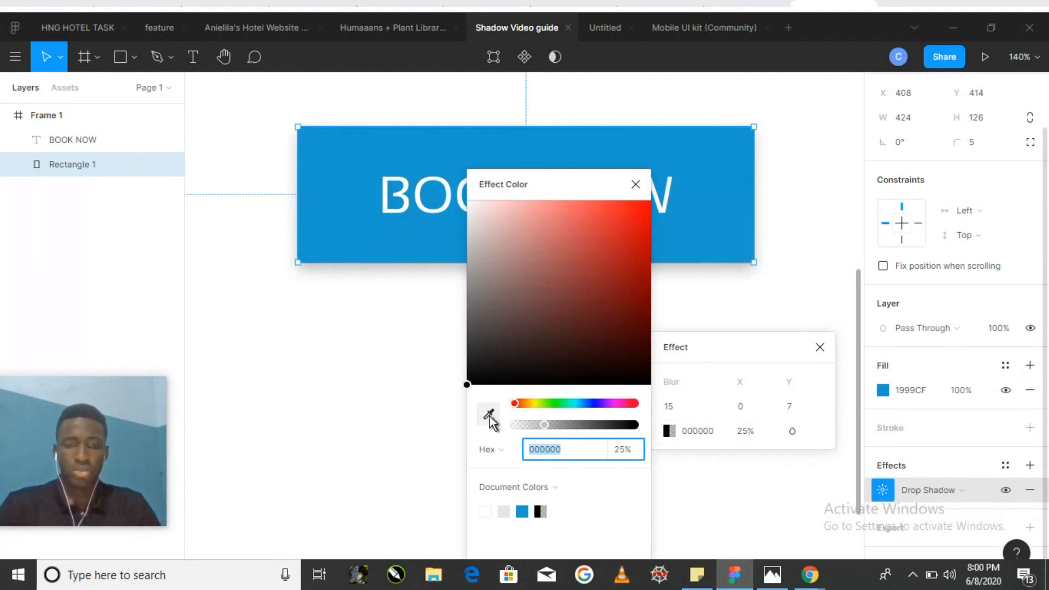
{"action": "left_click", "coordinate": [488, 415]}
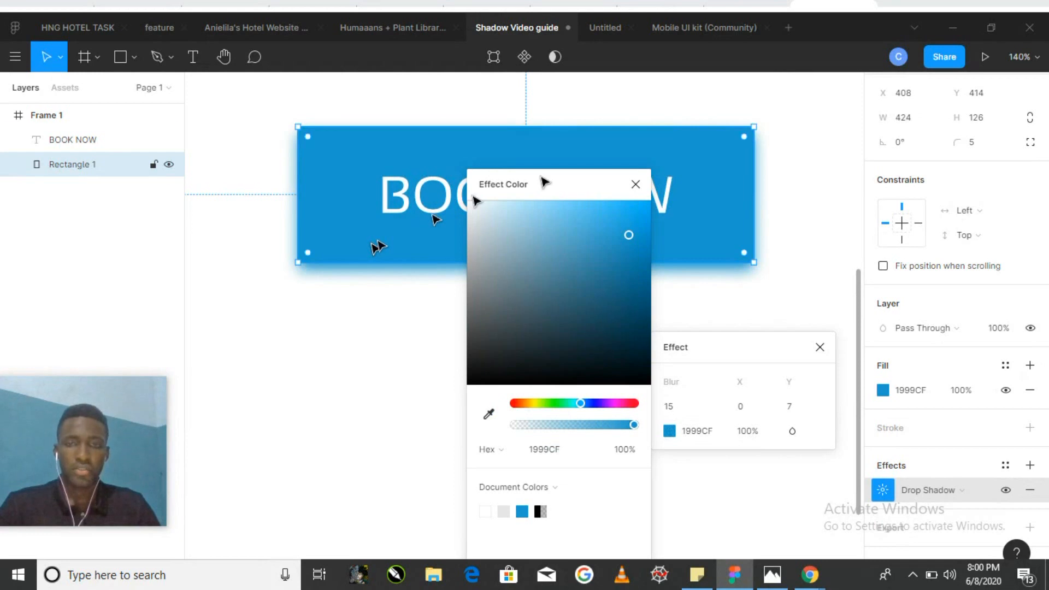
{"action": "left_click", "coordinate": [636, 184]}
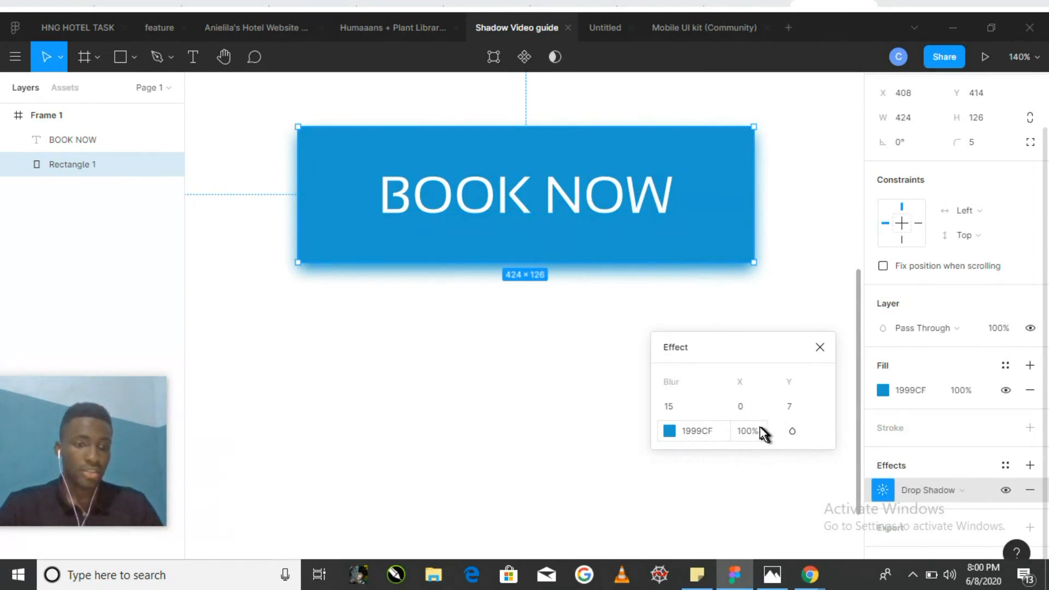
{"action": "left_click", "coordinate": [748, 431]}
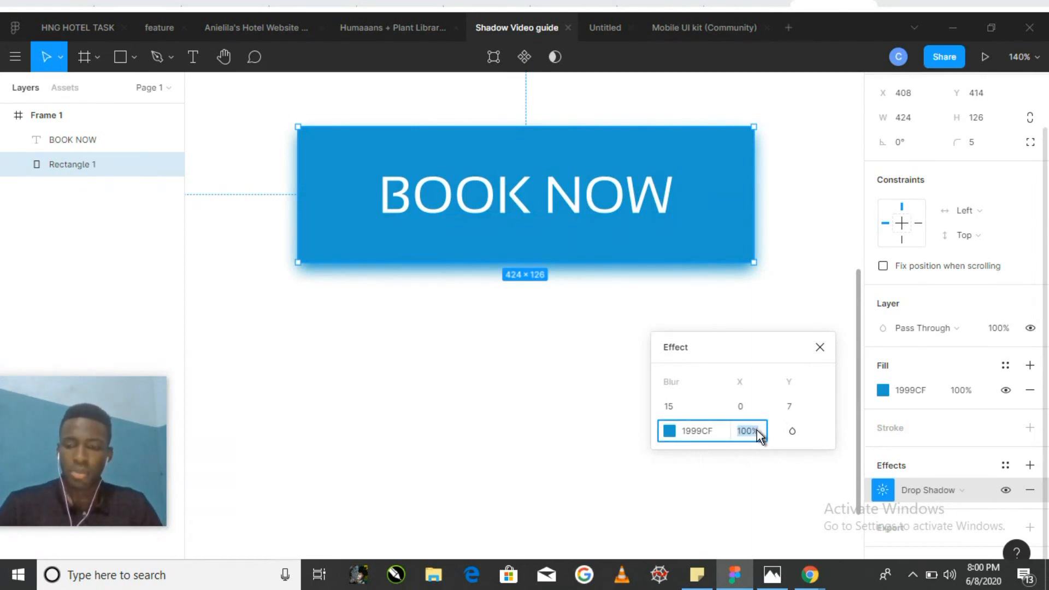
{"action": "type", "text": "50"}
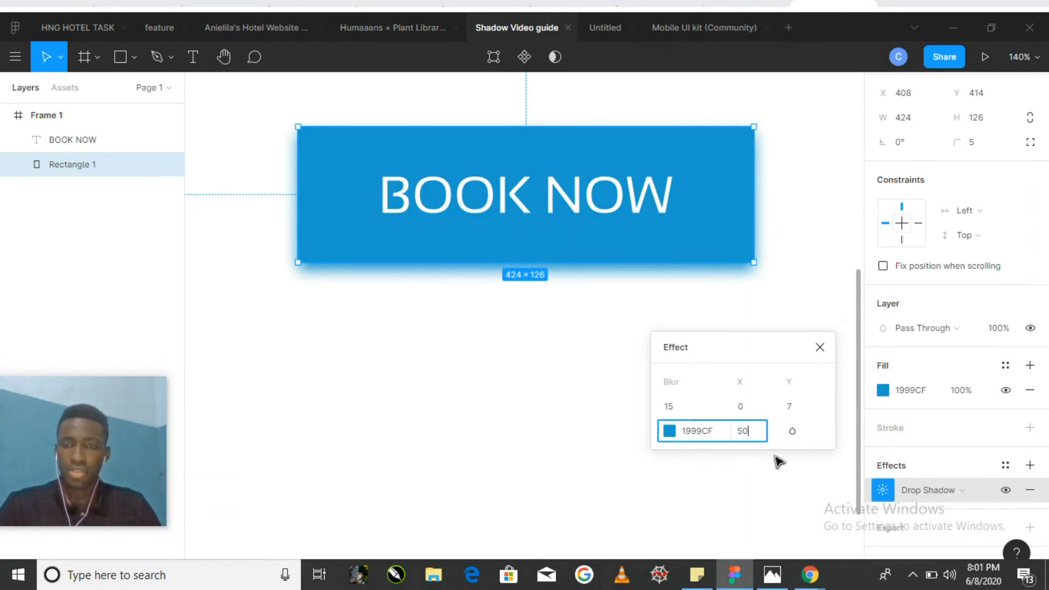
{"action": "left_click", "coordinate": [733, 314]}
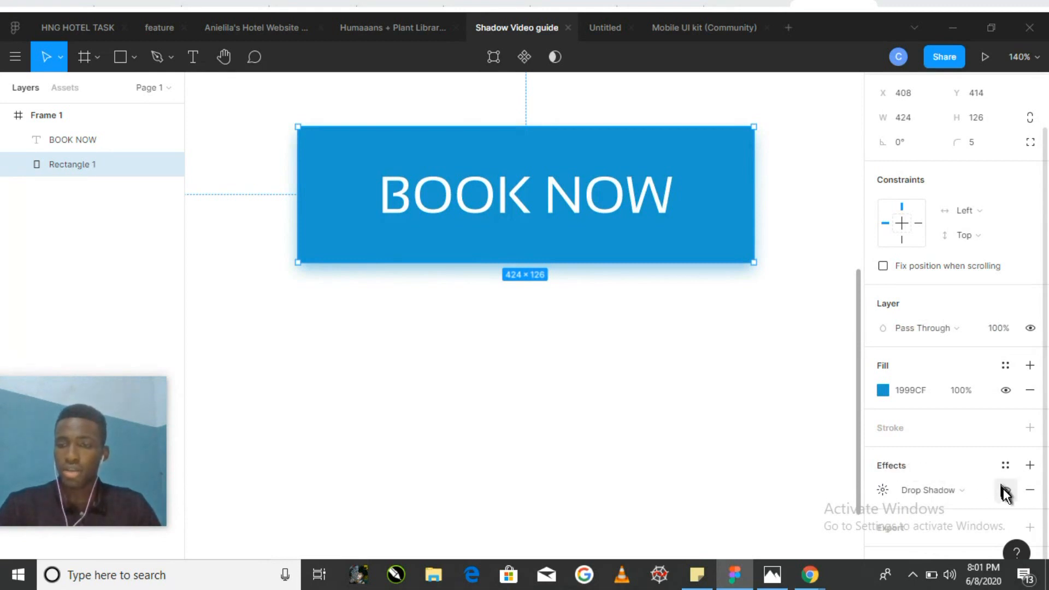
{"action": "left_click", "coordinate": [1007, 490]}
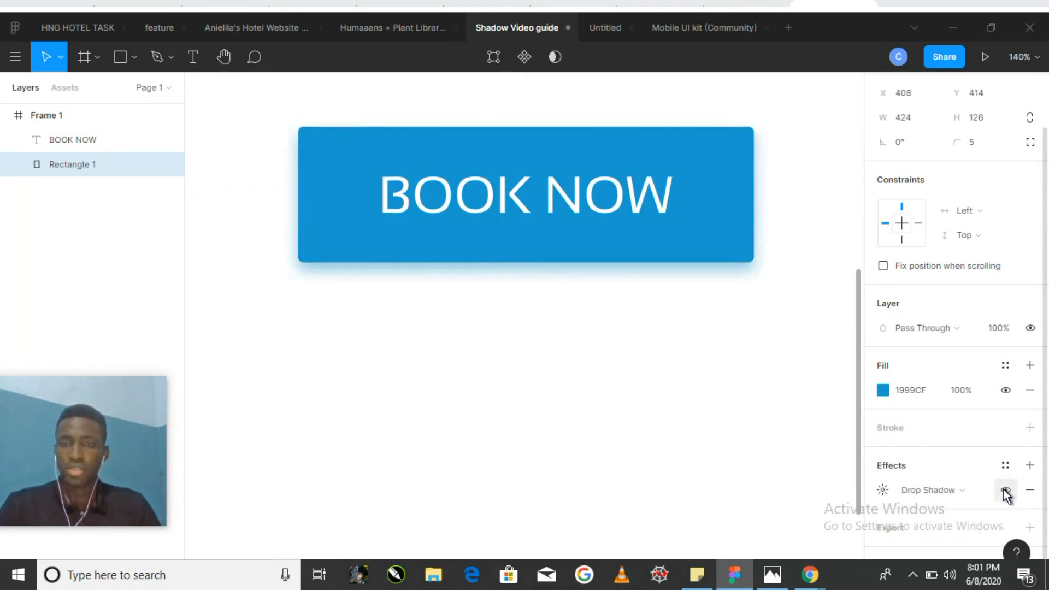
{"action": "left_click", "coordinate": [1005, 490]}
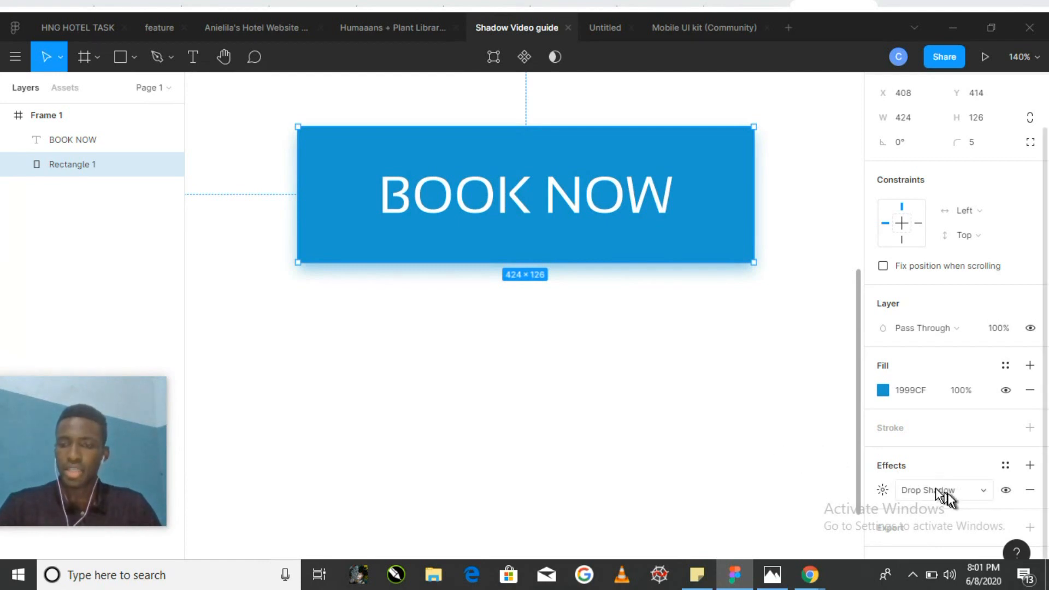
Change the effect type to Inner Shadow and open its settings
{"action": "left_click", "coordinate": [944, 491]}
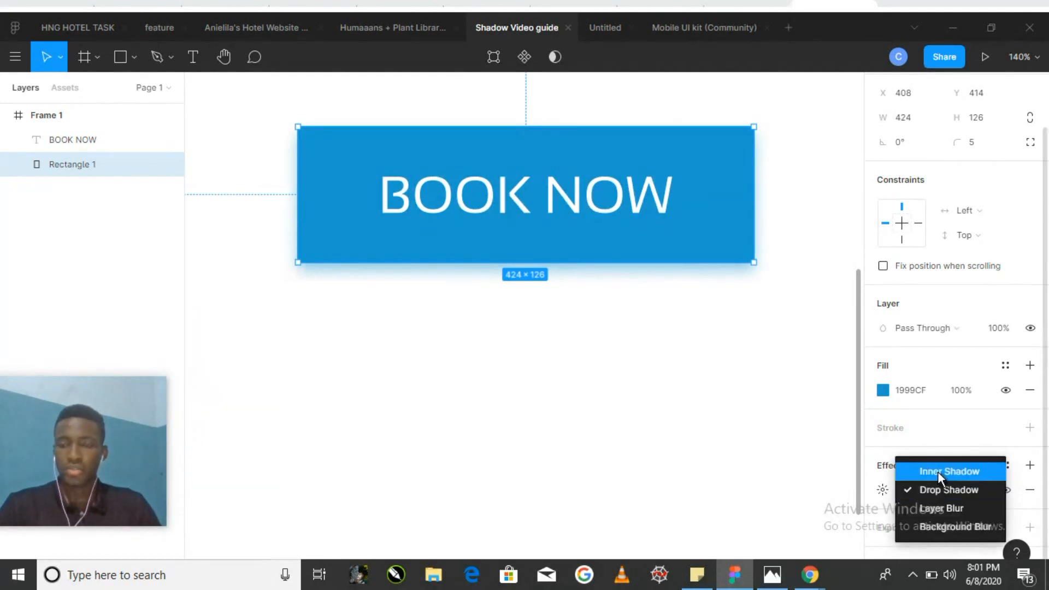
{"action": "left_click", "coordinate": [950, 471]}
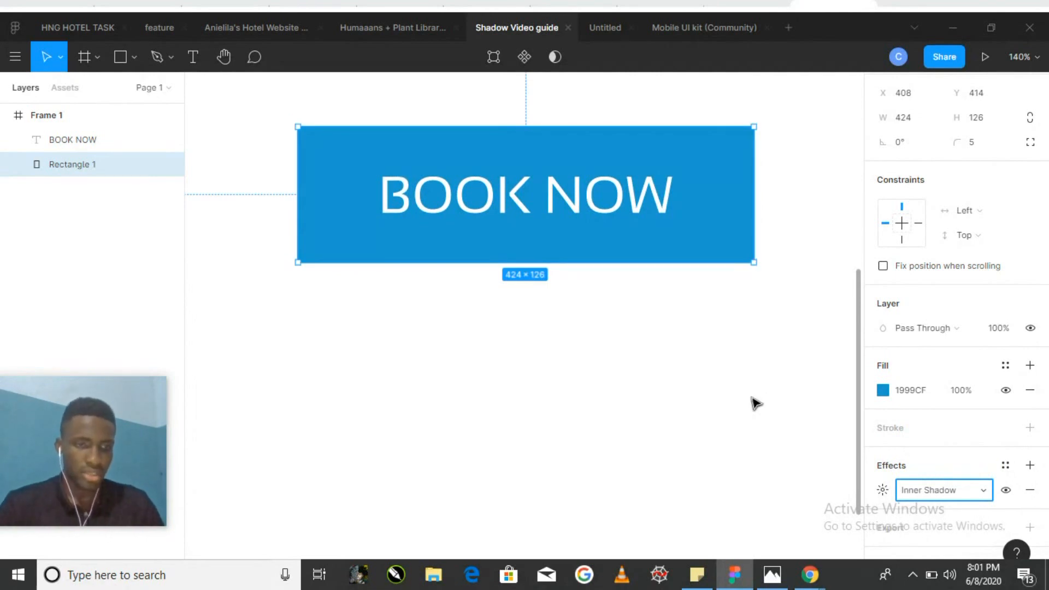
{"action": "mouse_move", "coordinate": [854, 460]}
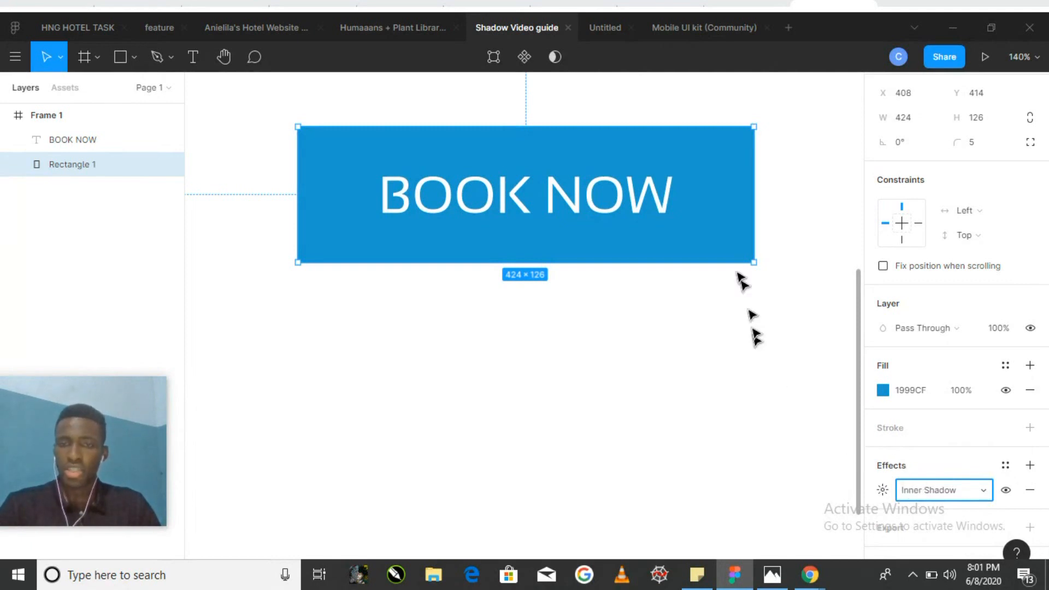
{"action": "left_click", "coordinate": [1030, 464]}
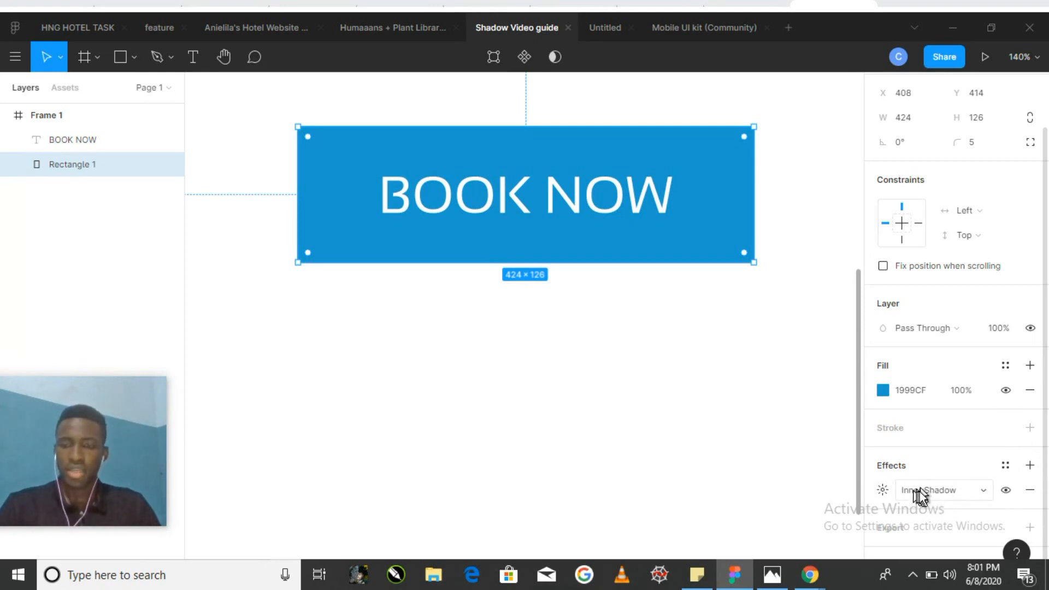
{"action": "left_click", "coordinate": [943, 490]}
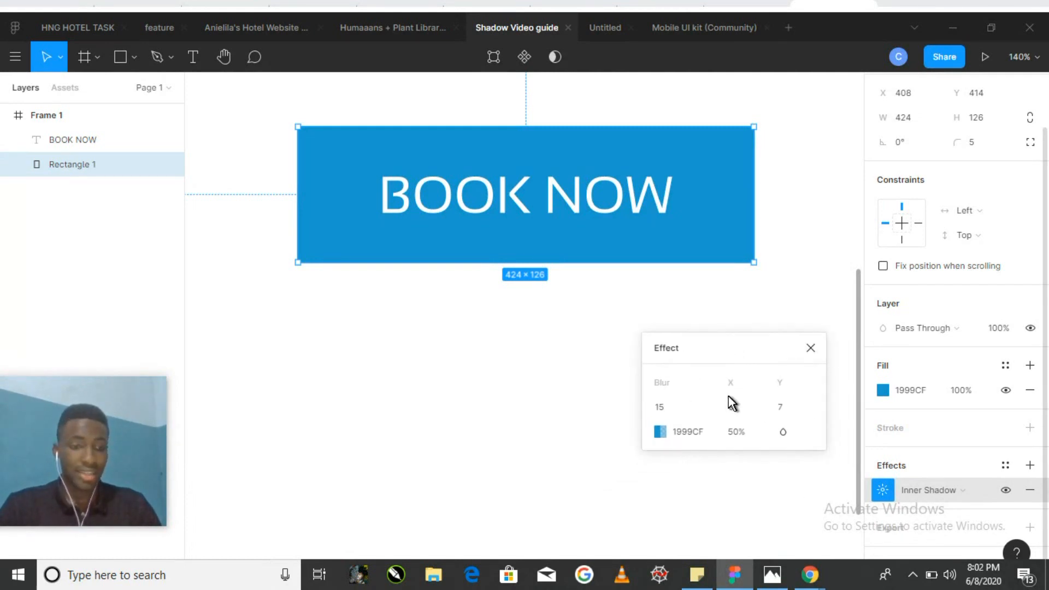
Set the inner shadow's blur to 10 and its Y offset to 6
{"action": "left_click", "coordinate": [667, 407]}
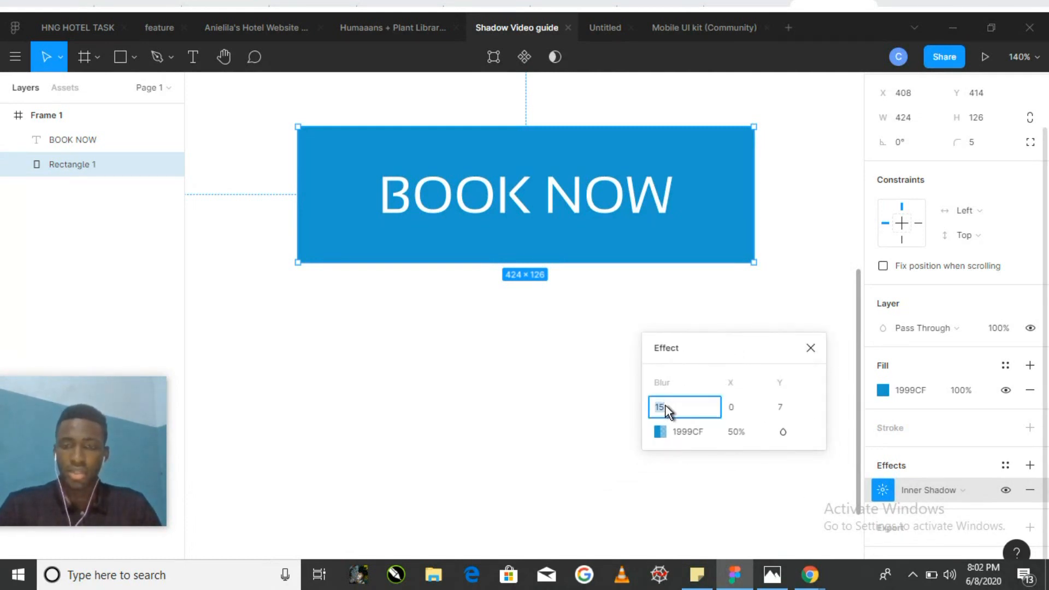
{"action": "type", "text": "10"}
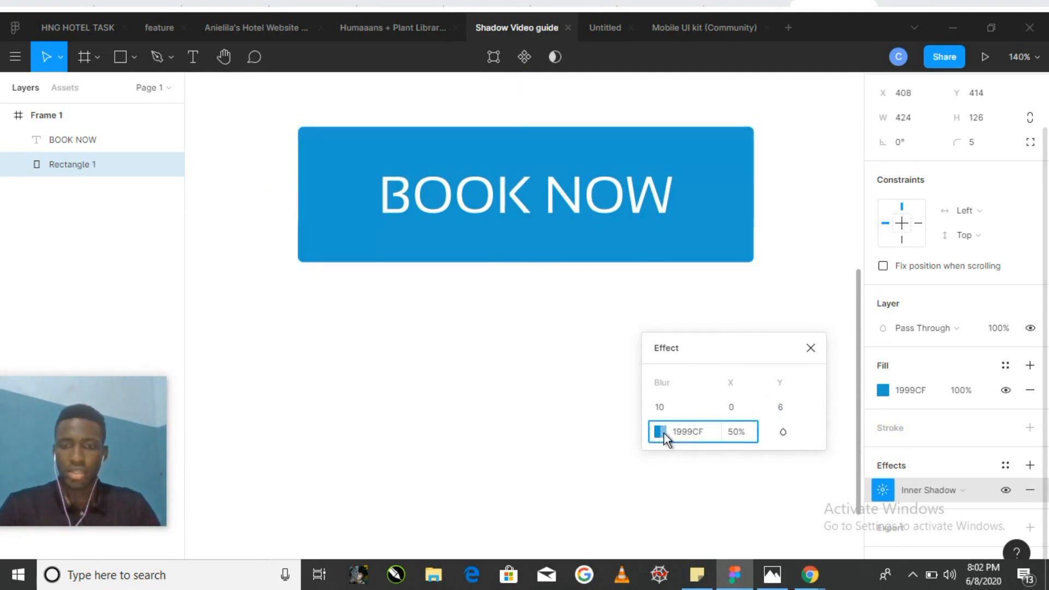
{"action": "left_click", "coordinate": [659, 431]}
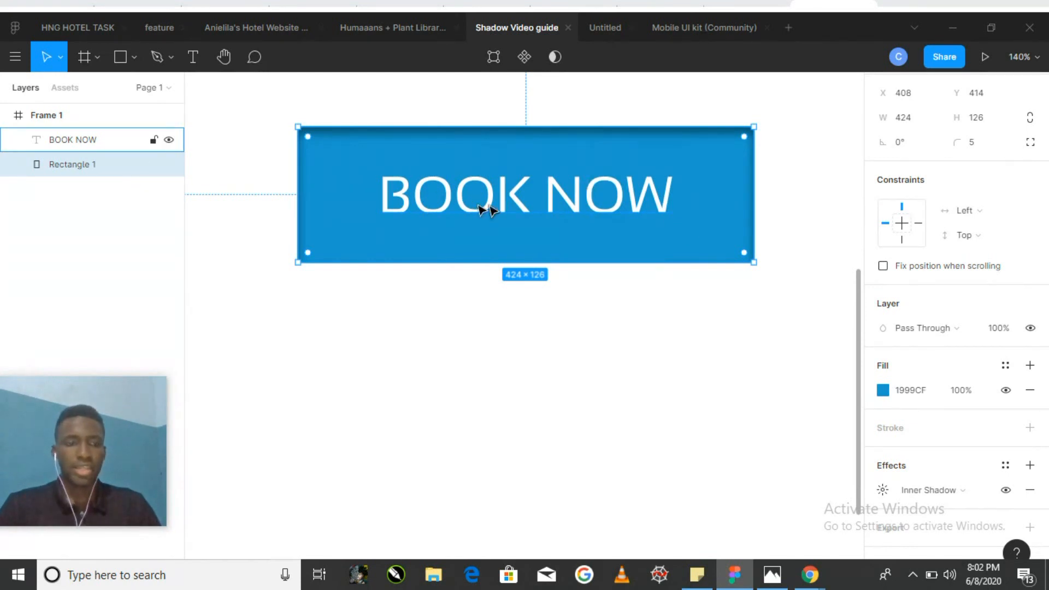
Add a default drop shadow (blur 4, offset 4, black 25%) to the BOOK NOW text and open it
{"action": "left_click", "coordinate": [469, 337]}
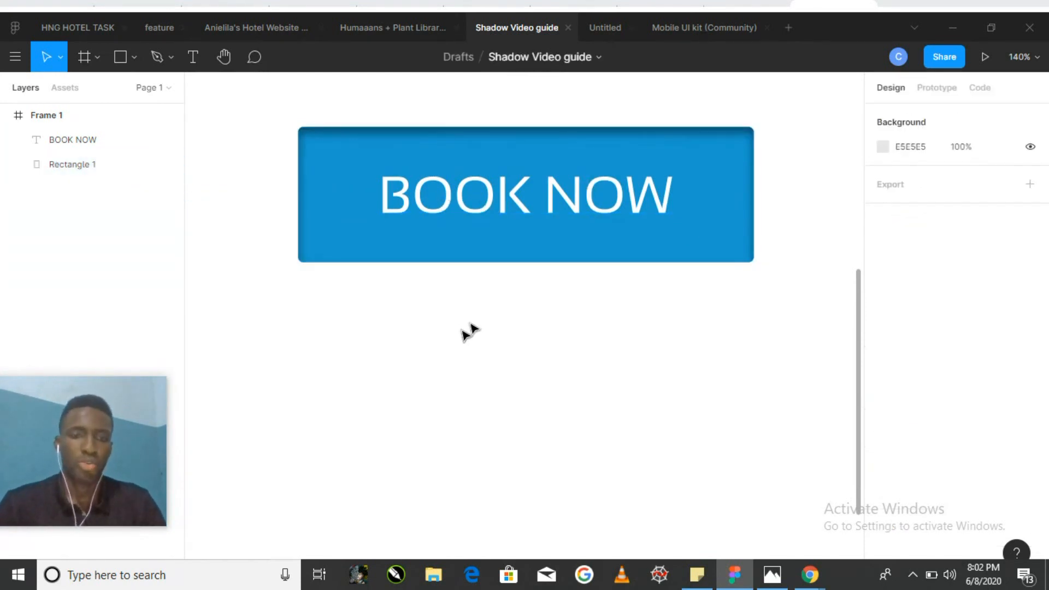
{"action": "left_click", "coordinate": [73, 139]}
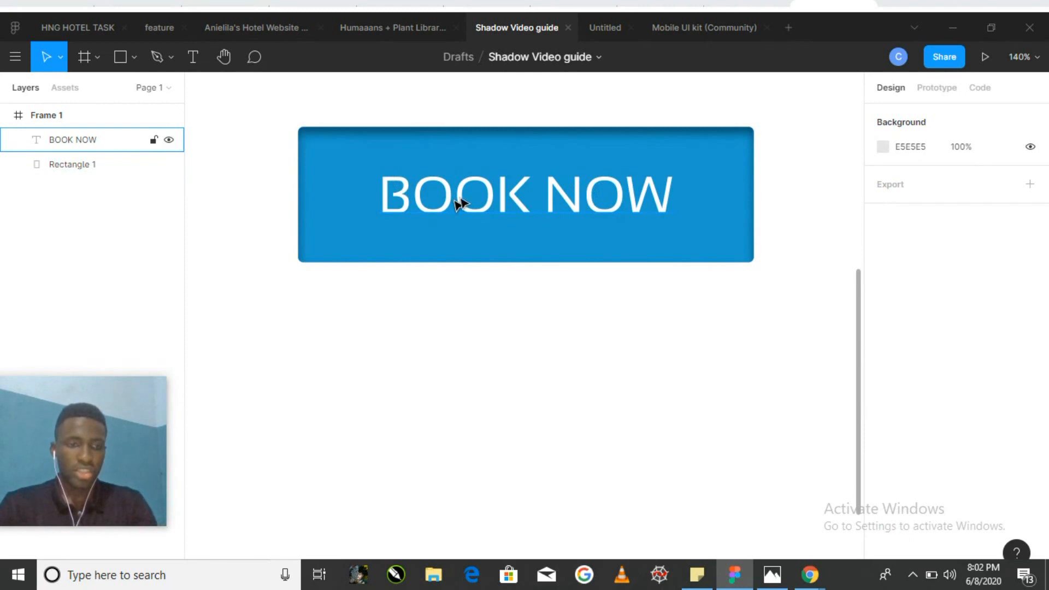
{"action": "mouse_move", "coordinate": [506, 210]}
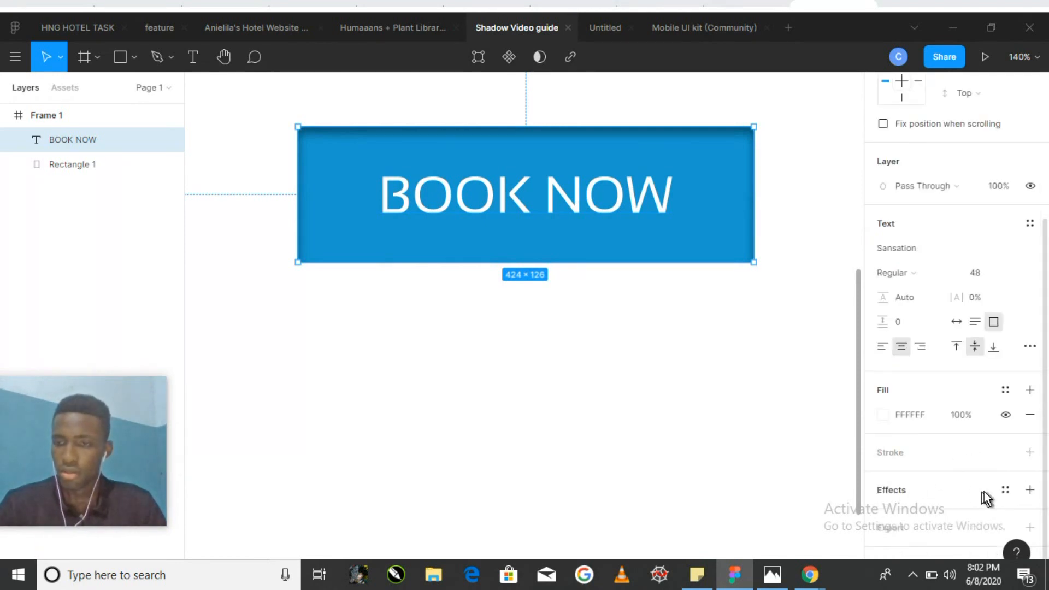
{"action": "left_click", "coordinate": [1030, 490]}
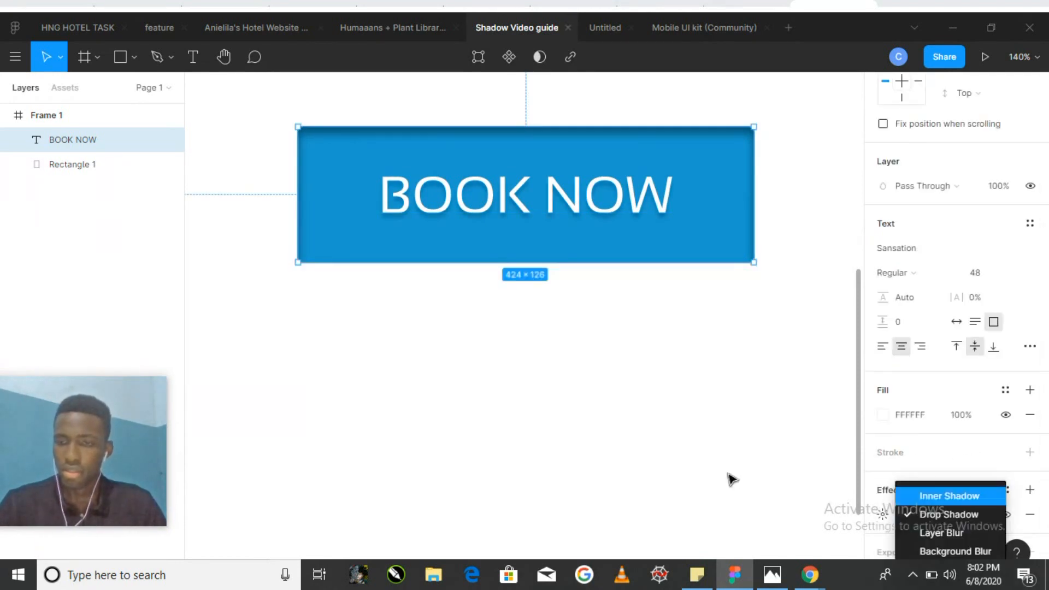
{"action": "left_click", "coordinate": [951, 514]}
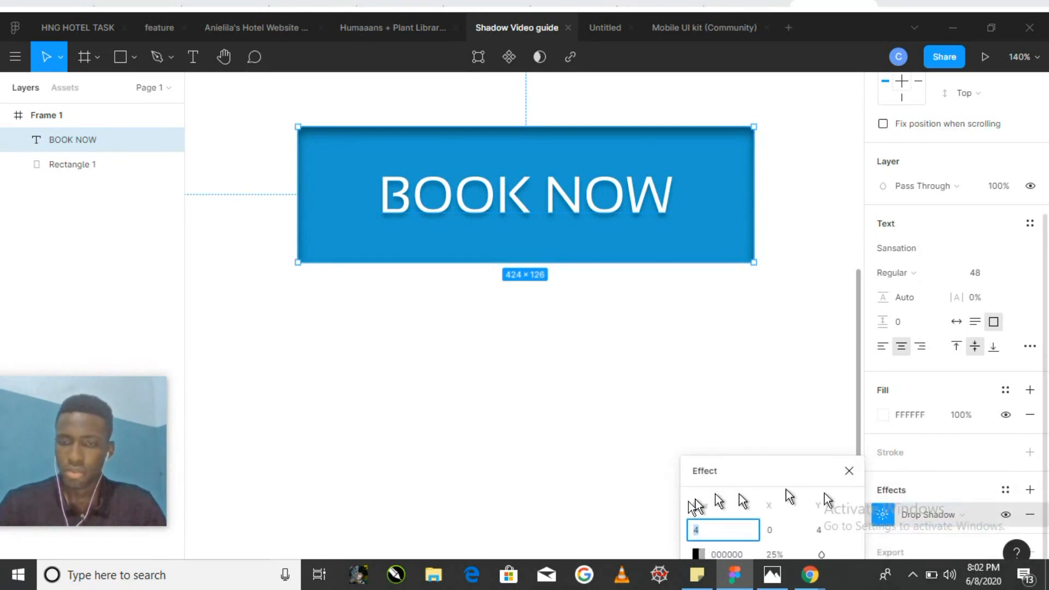